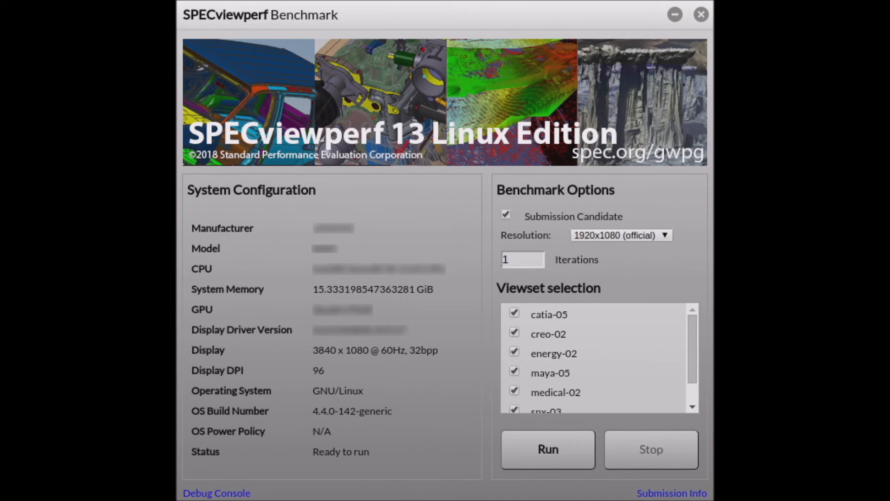
- Run the benchmark at 1920x1080, one iteration, Submission Candidate on, with all viewsets checked
left_click(549, 450)
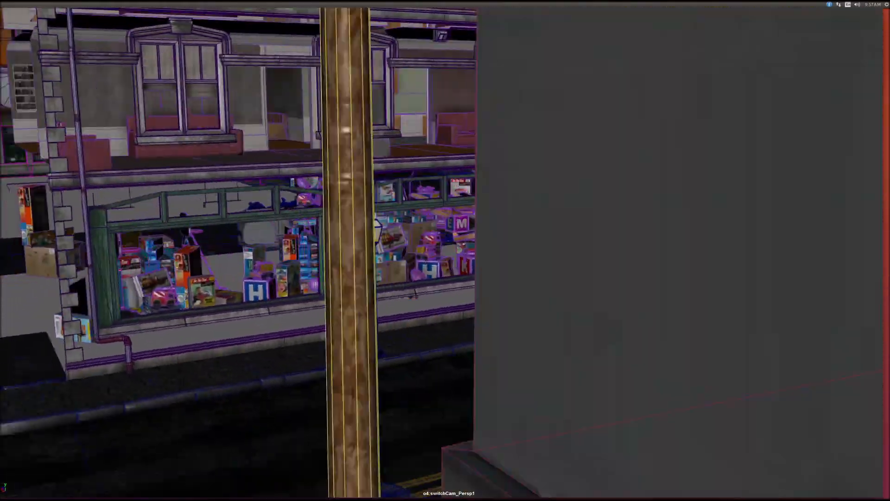